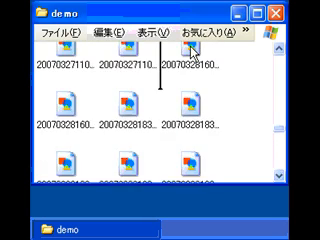
Step: Scroll through the 2007 folder in Explorer to reach the empty Mar subfolder
scroll(down, 3)
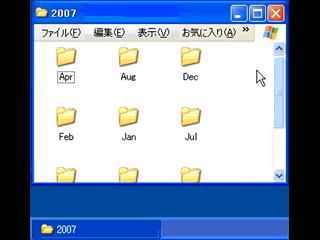
scroll(down, 3)
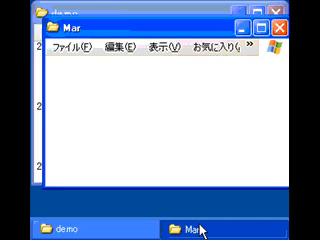
mouse_move(128, 93)
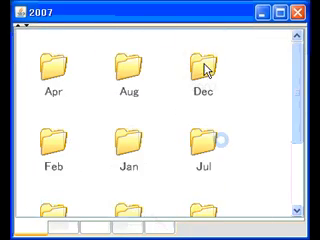
scroll(down, 3)
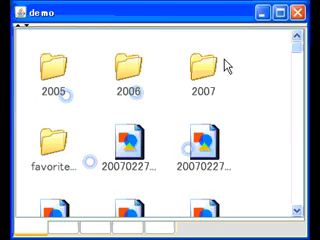
Step: Carry the dated image into the 2007 folder and scroll its month subfolders
double_click(202, 70)
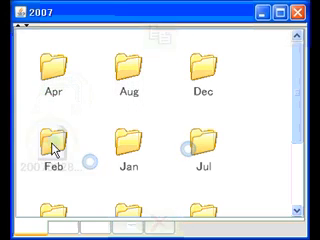
scroll(down, 3)
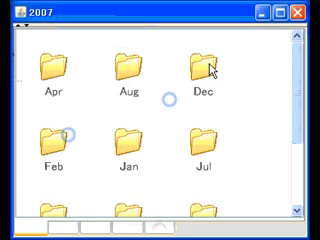
scroll(down, 3)
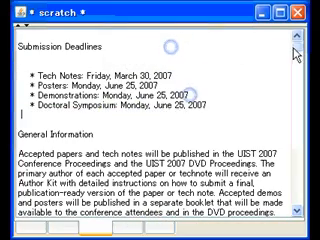
Step: Add an IMPORTANT DATES heading at the end of scratch with 'Papers: Friday, March 30, 2007'
scroll(down, 3)
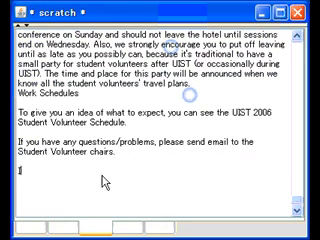
text(IMPORTANT)
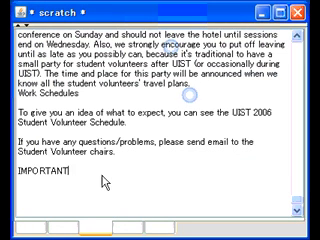
text(DATES)
text(* Student Volunteers: Friday, July 13, 2007)
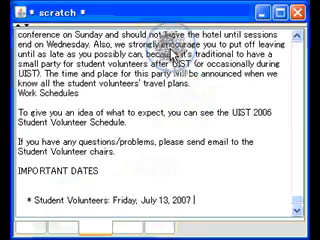
text(Papers: Friday, March 30, 2007)
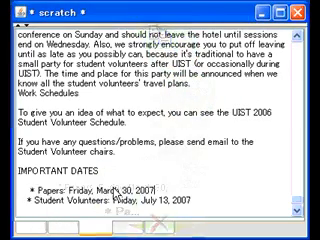